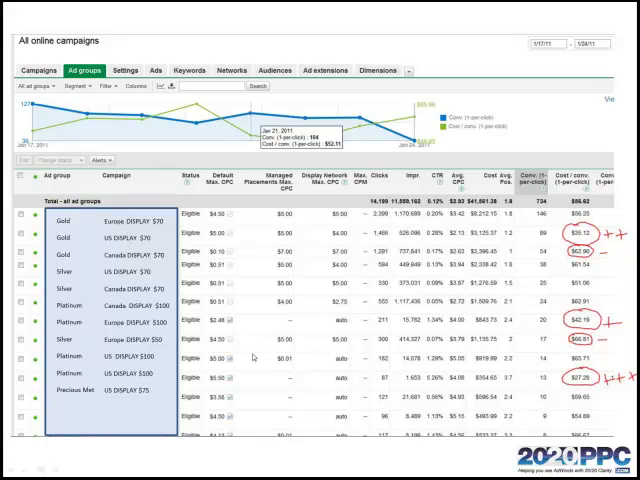
mouse_move(255, 358)
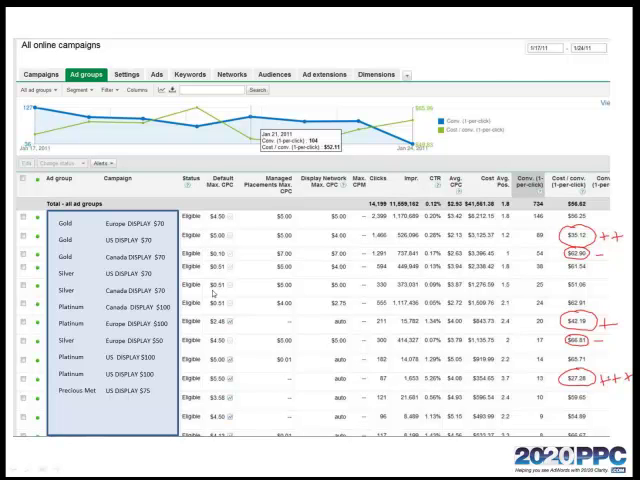
mouse_move(89, 227)
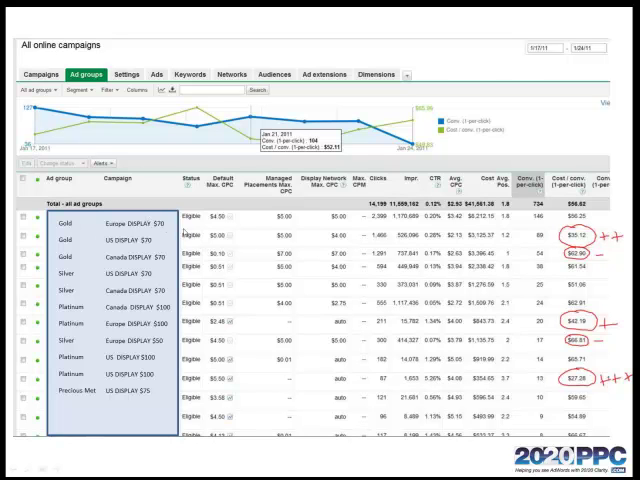
mouse_move(261, 219)
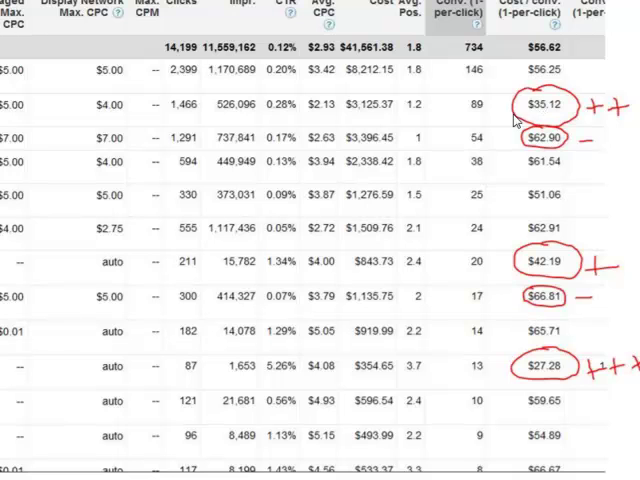
mouse_move(528, 124)
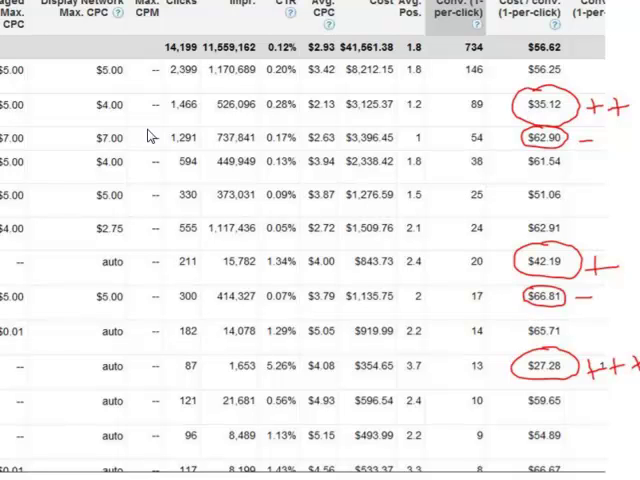
mouse_move(14, 30)
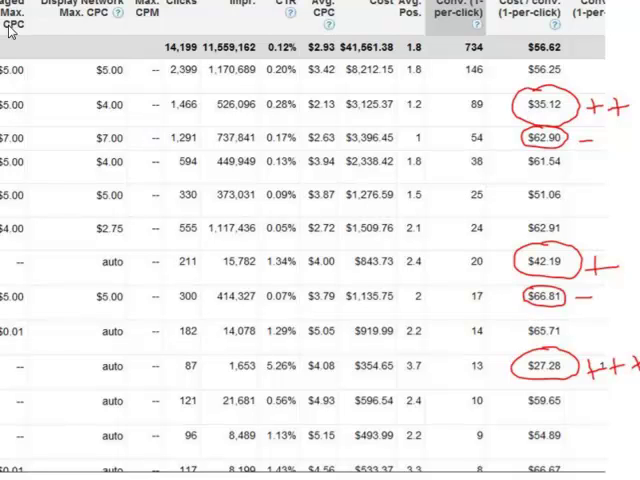
mouse_move(118, 332)
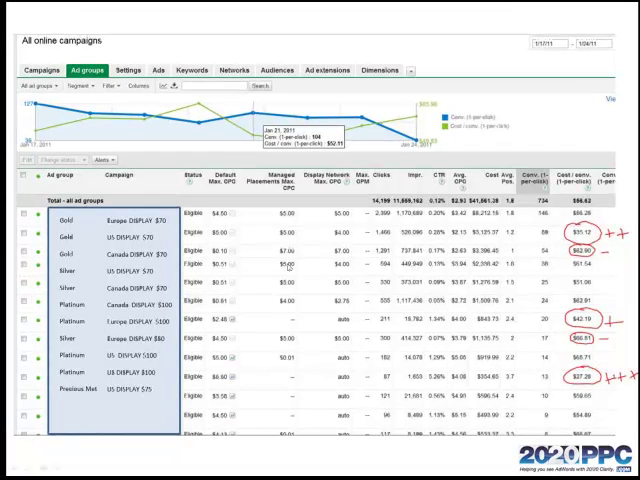
mouse_move(295, 368)
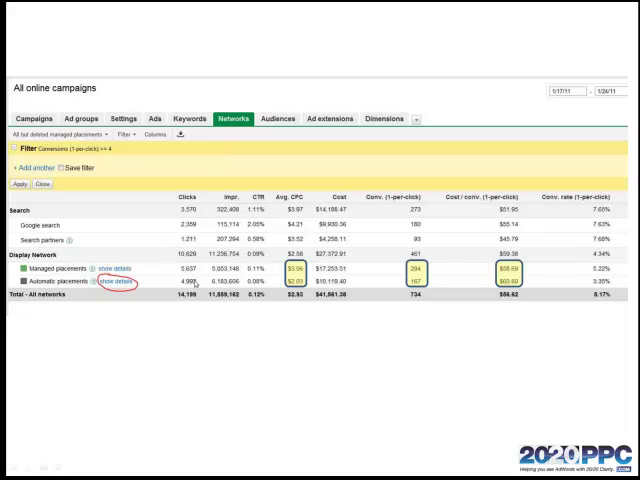
mouse_move(143, 273)
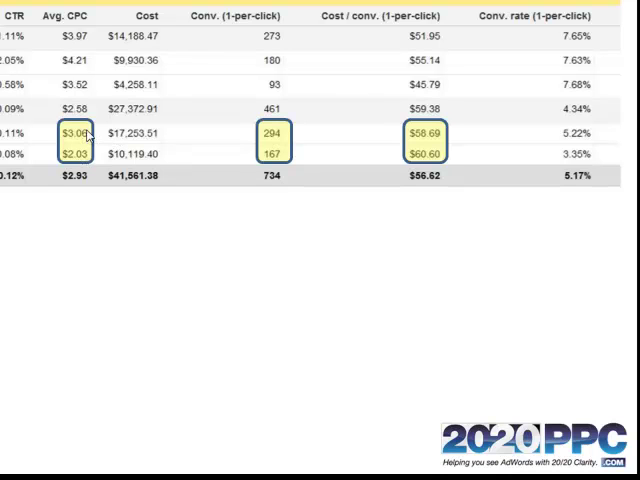
mouse_move(88, 157)
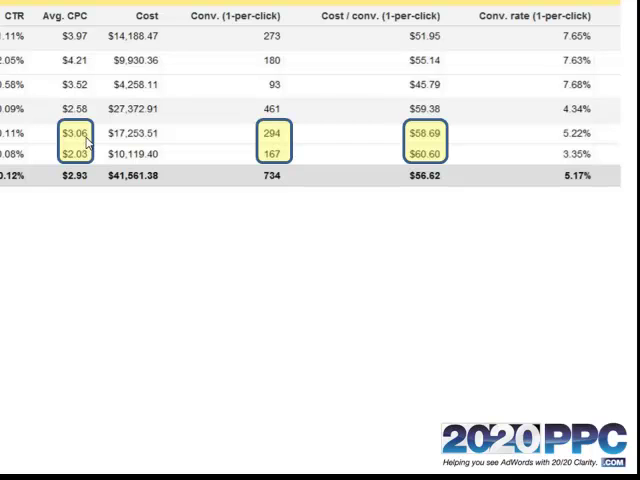
mouse_move(79, 160)
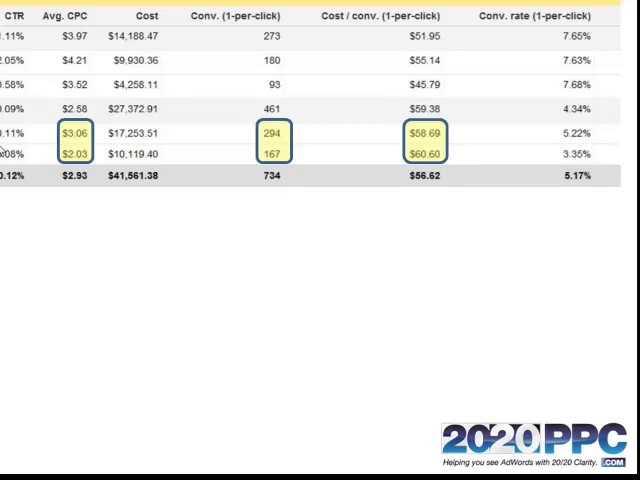
mouse_move(79, 138)
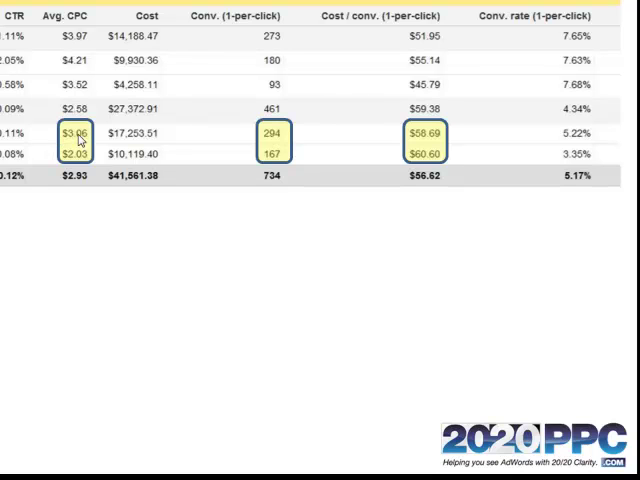
mouse_move(441, 140)
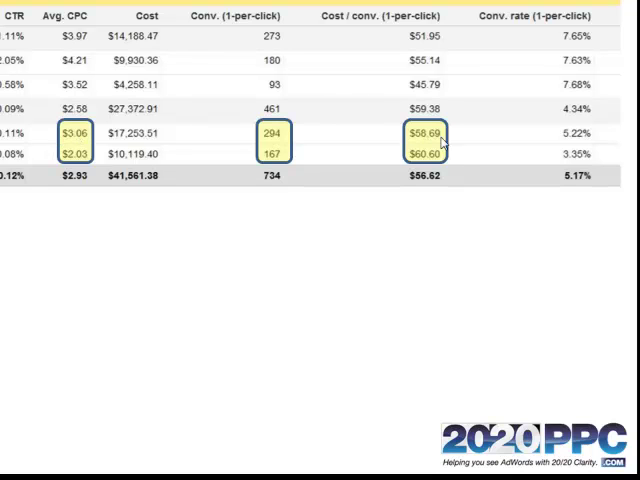
mouse_move(444, 142)
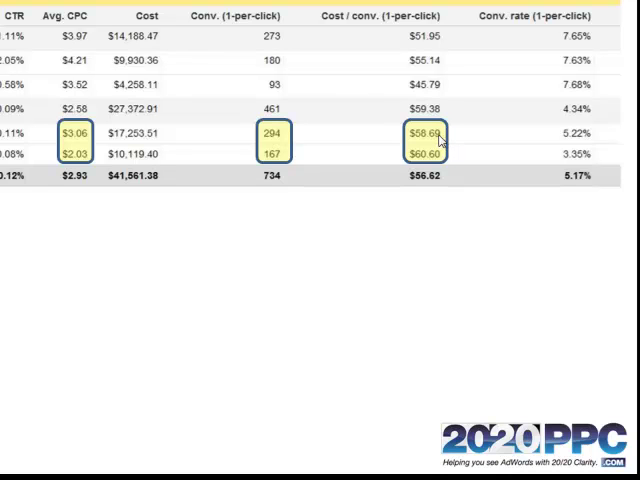
mouse_move(283, 134)
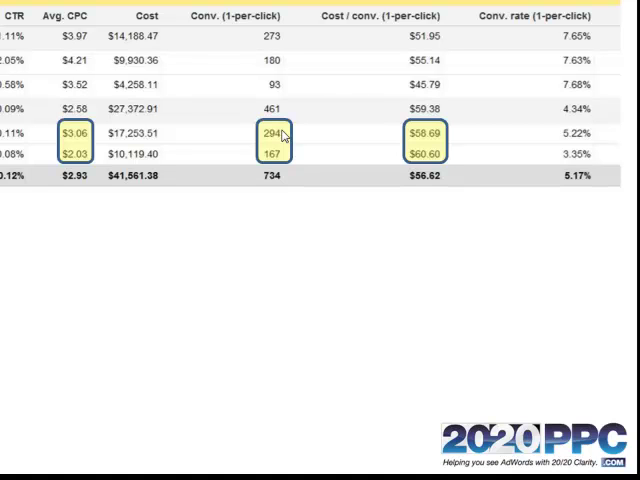
mouse_move(6, 156)
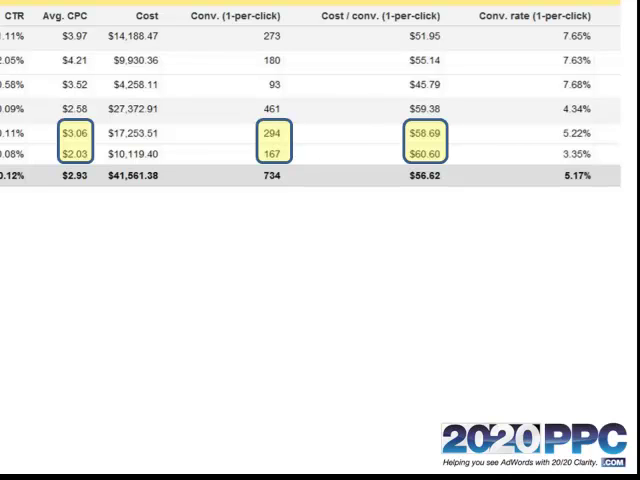
mouse_move(474, 139)
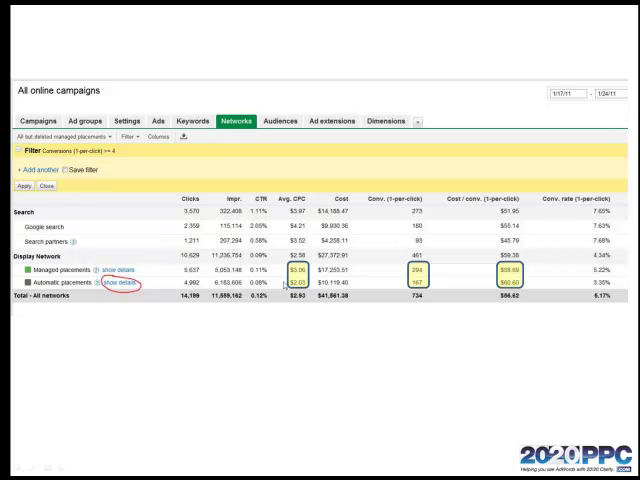
mouse_move(357, 285)
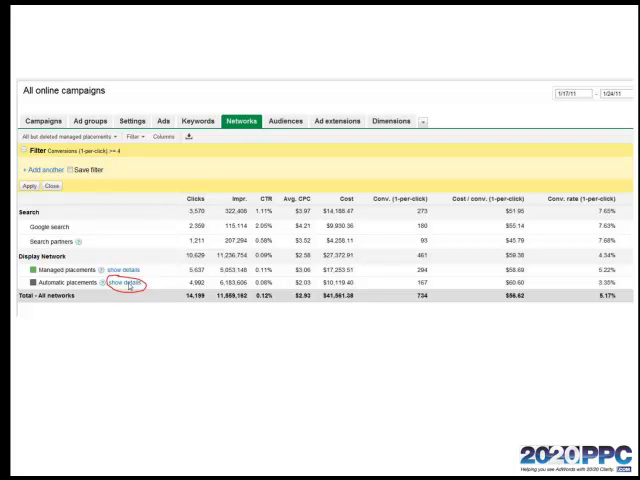
left_click(126, 288)
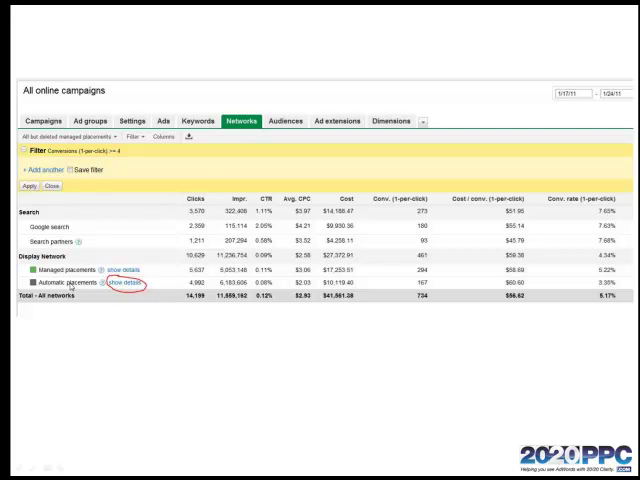
Expand Automatic placements into the per-domain list showing which domains are already added
left_click(126, 287)
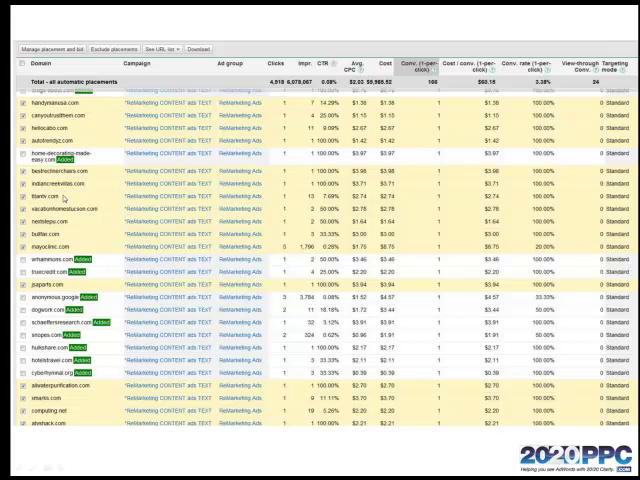
mouse_move(308, 203)
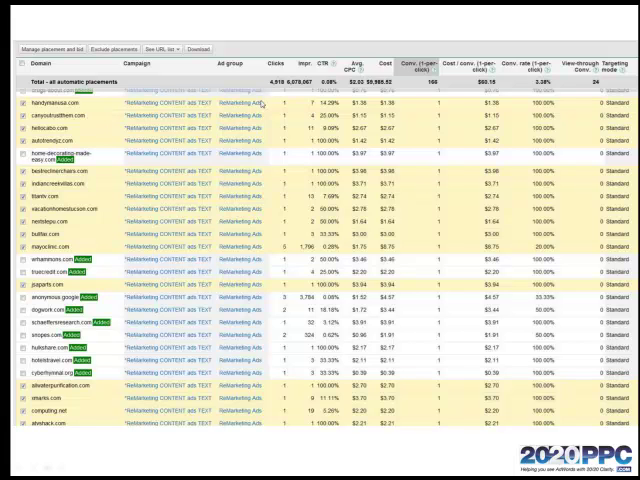
mouse_move(271, 109)
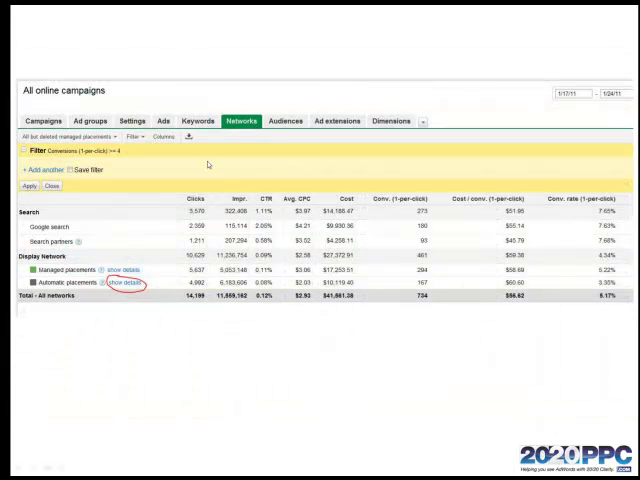
mouse_move(124, 288)
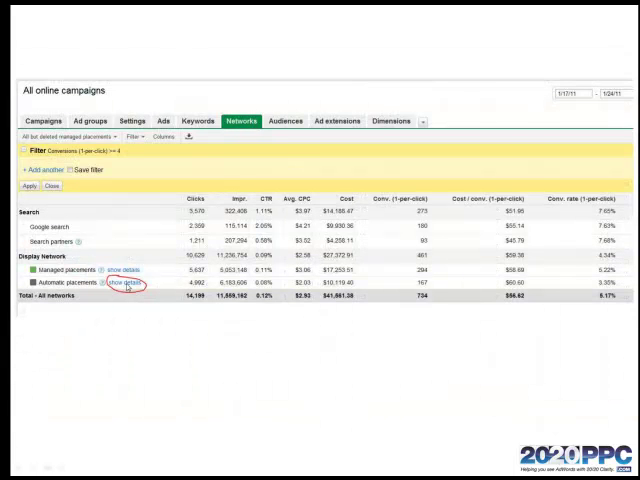
Show details again to list each automatic placement's clicks, cost and conversions
left_click(127, 289)
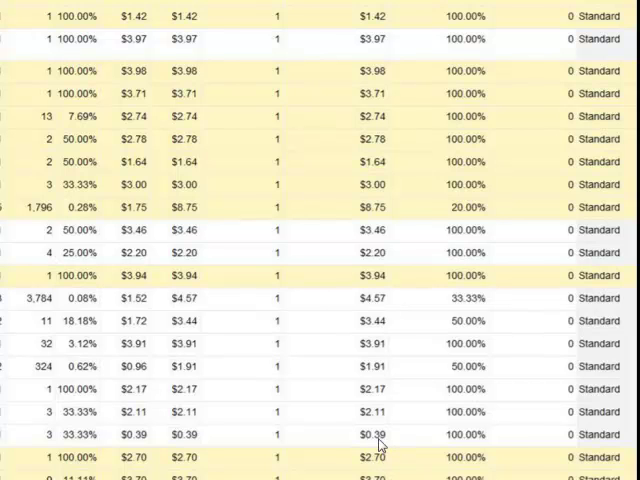
mouse_move(363, 440)
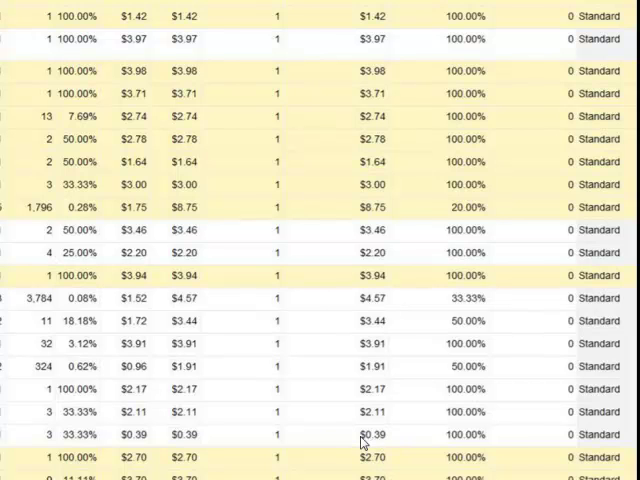
mouse_move(410, 437)
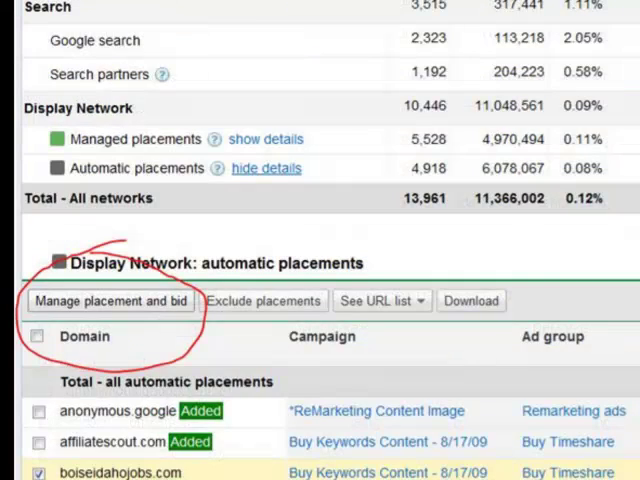
mouse_move(150, 310)
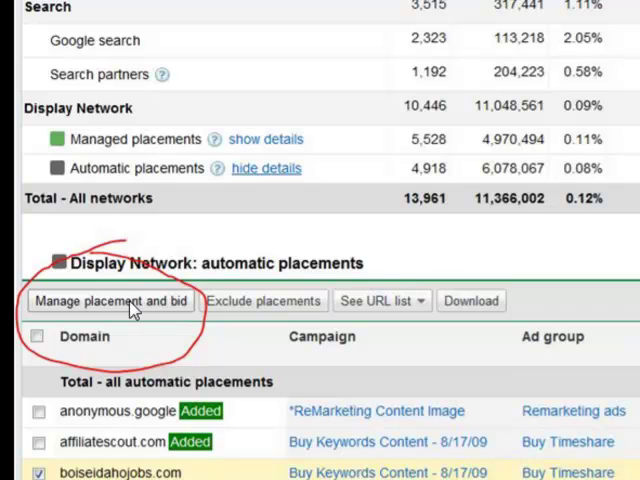
Open 'Manage placement and bid' for the checked automatic placements
left_click(111, 300)
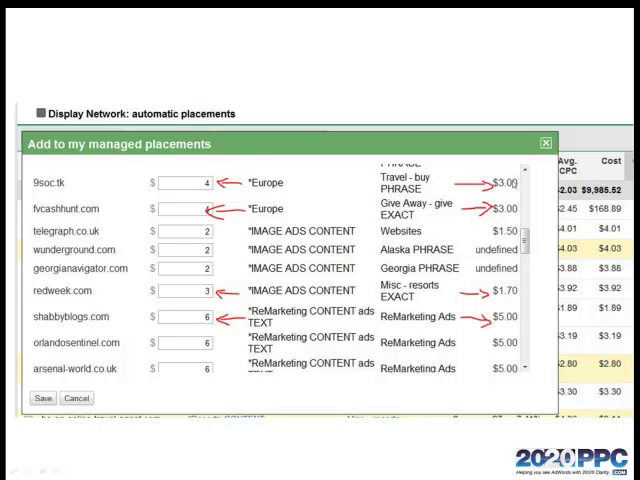
mouse_move(330, 189)
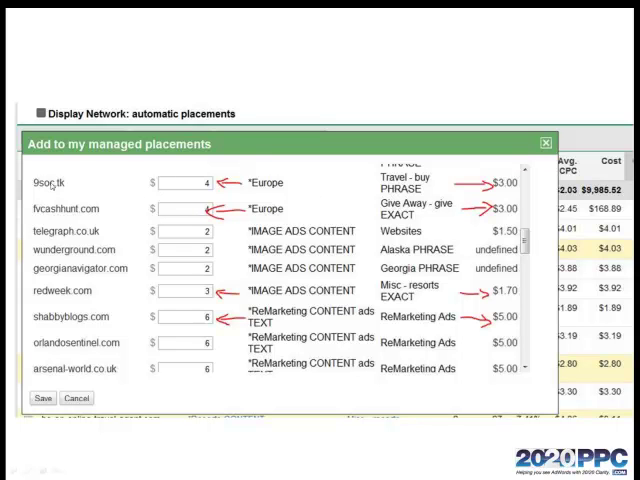
mouse_move(265, 187)
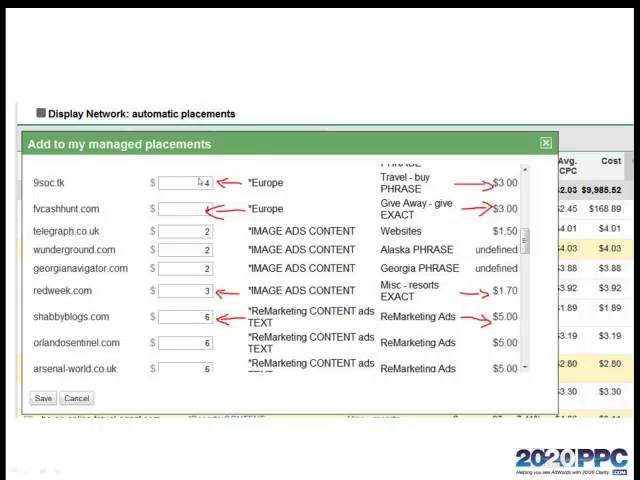
mouse_move(300, 208)
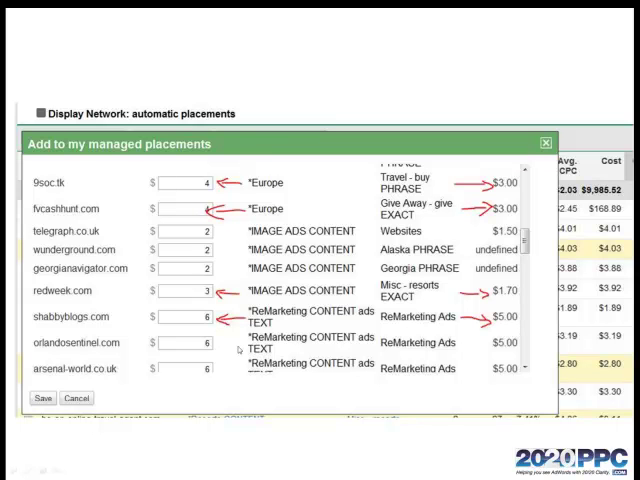
mouse_move(135, 328)
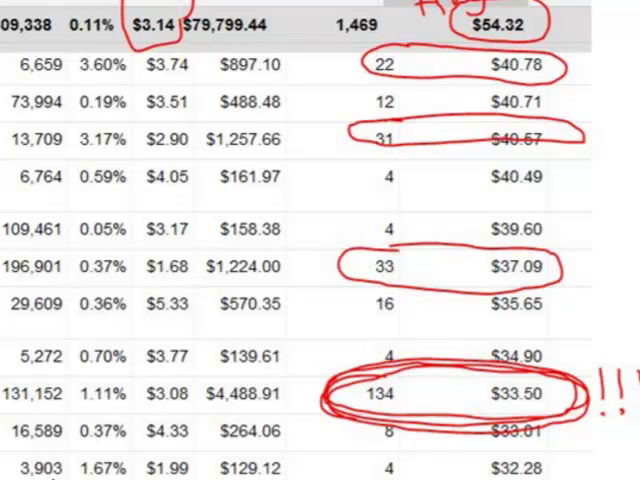
mouse_move(349, 399)
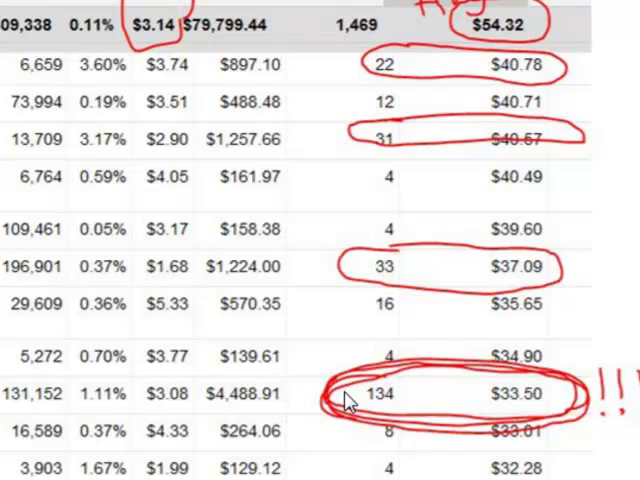
mouse_move(454, 395)
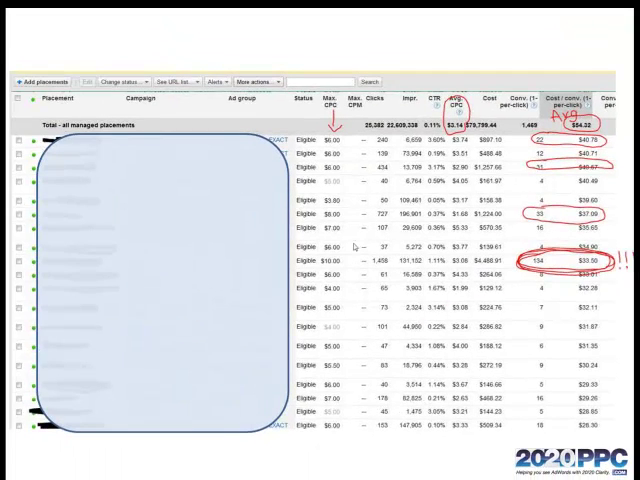
Return to the Networks summary after reviewing managed placements at $54.32 per conversion
left_click(236, 124)
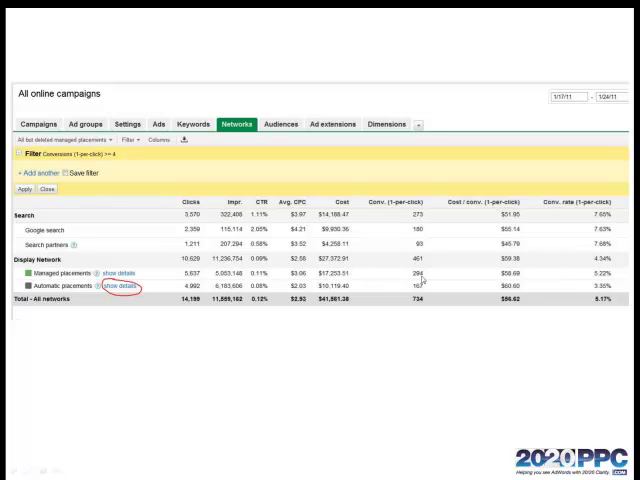
mouse_move(420, 290)
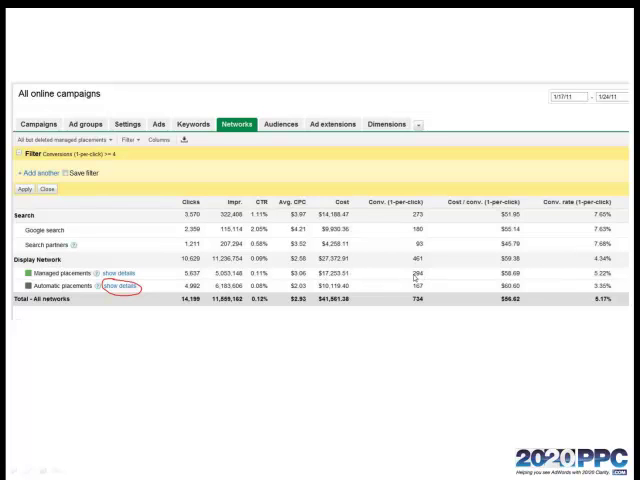
mouse_move(422, 282)
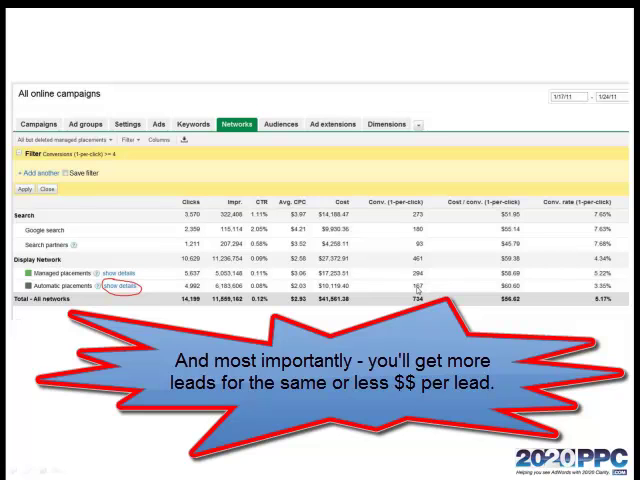
mouse_move(425, 293)
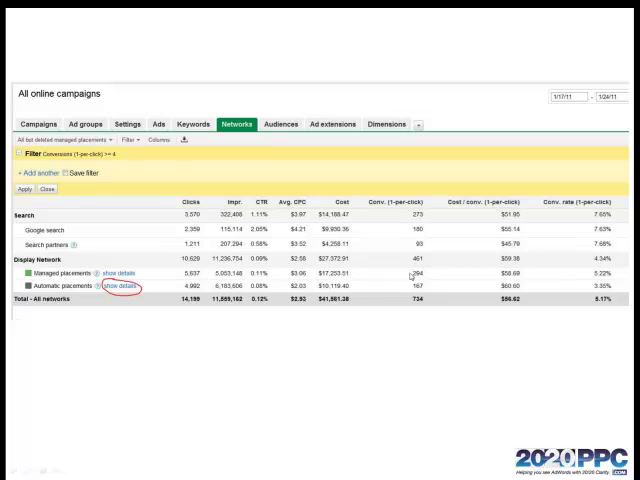
mouse_move(397, 285)
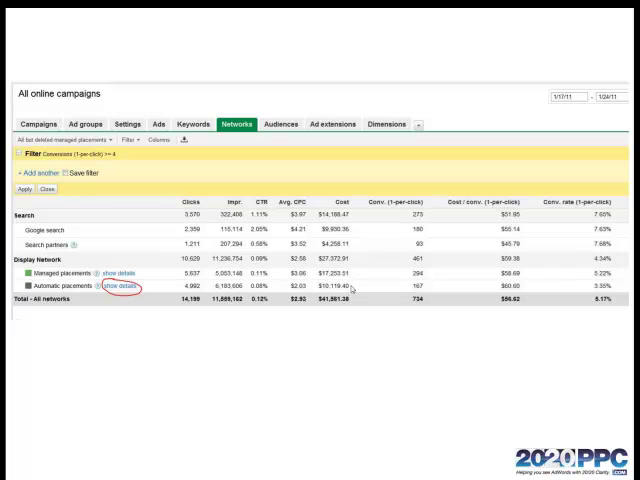
mouse_move(392, 287)
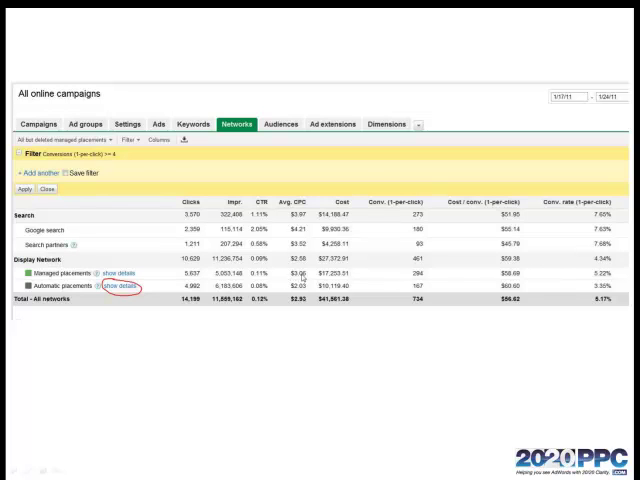
mouse_move(422, 290)
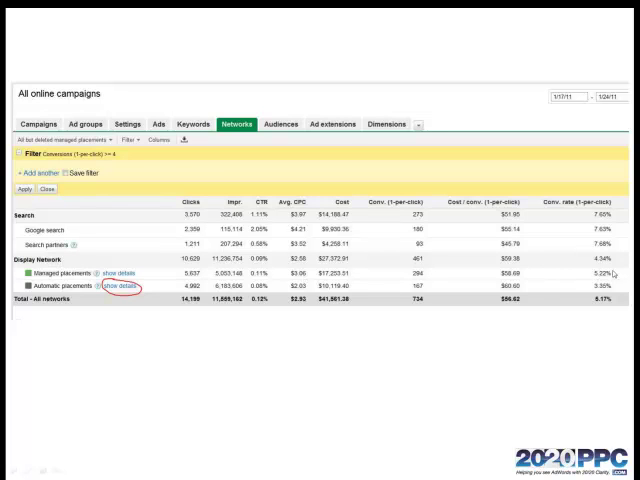
mouse_move(620, 288)
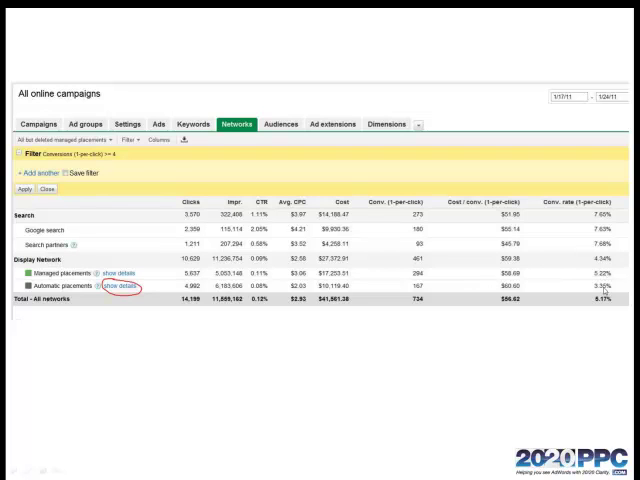
mouse_move(518, 289)
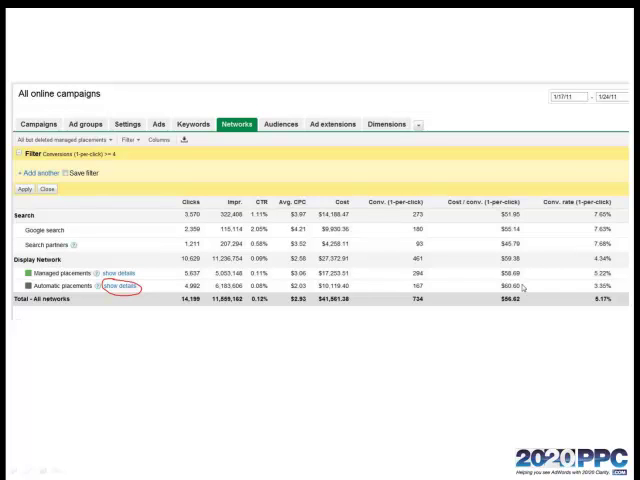